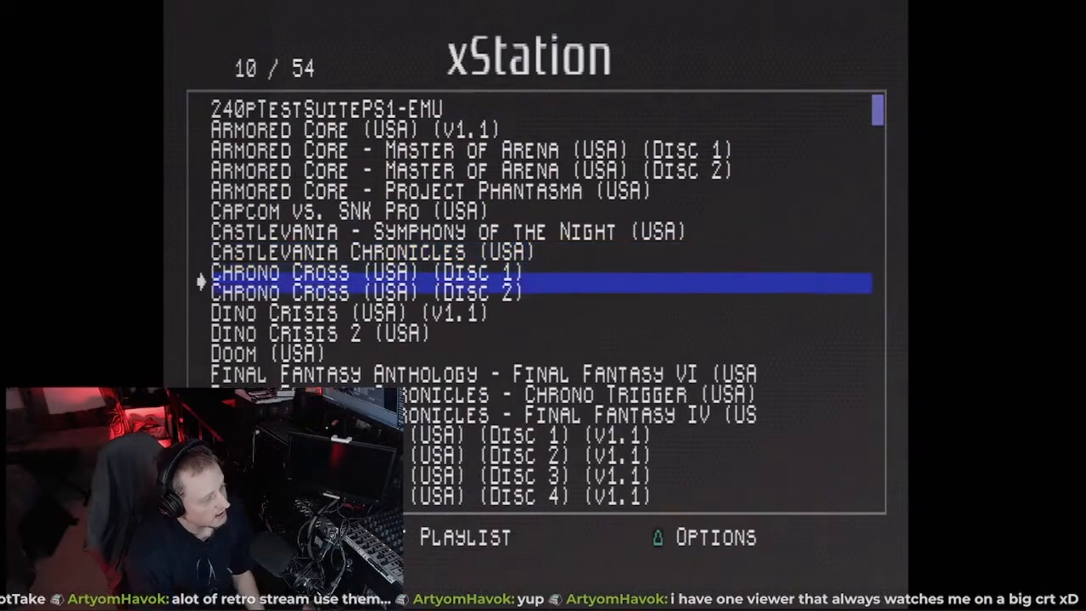
Move the selection down one entry to Dino Crisis (USA) (v1.1), entry 11 of 54.
key("Down")
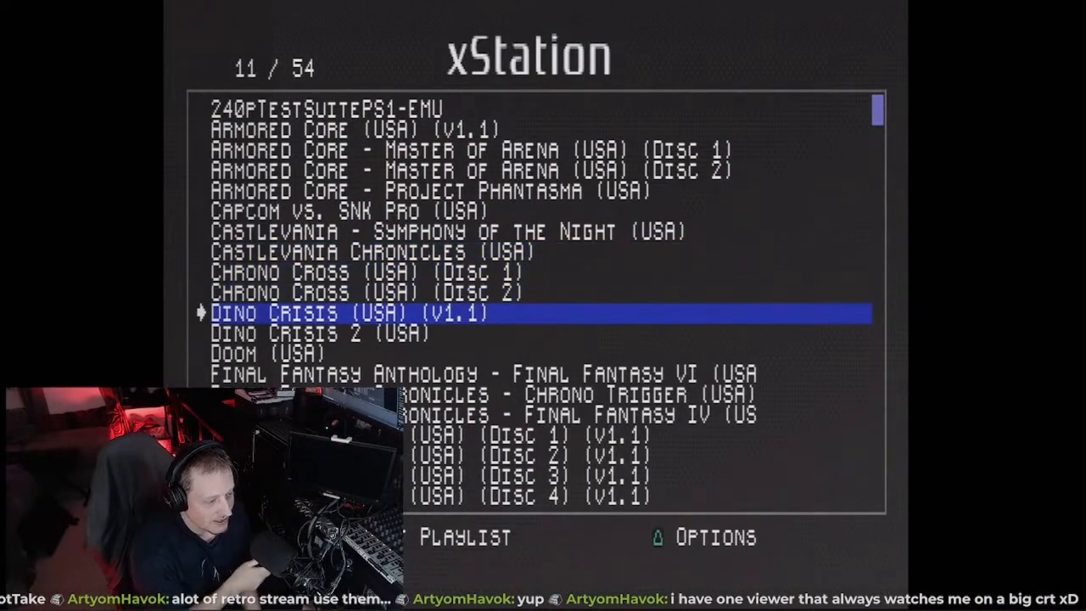